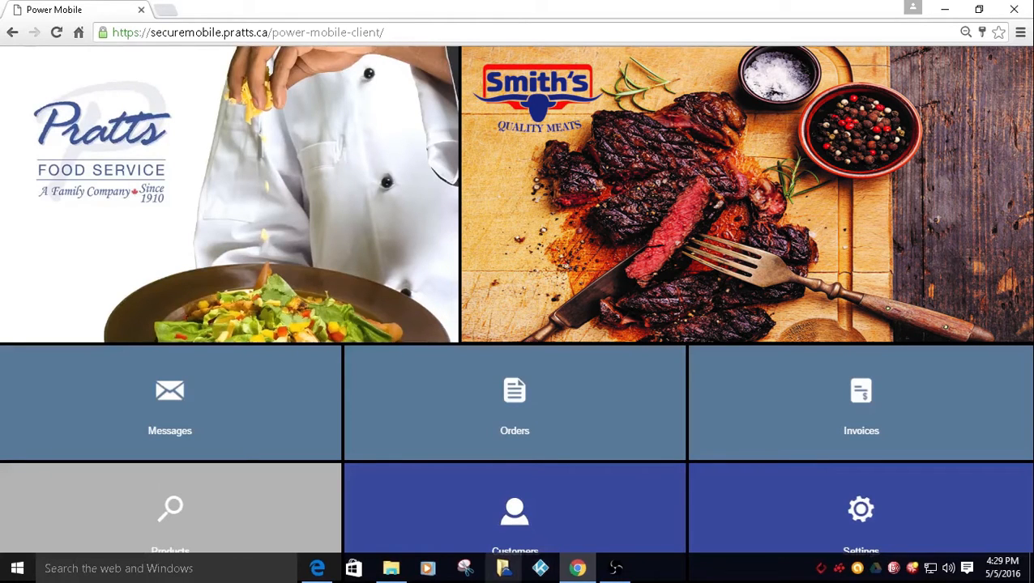
pyautogui.moveTo(503, 567)
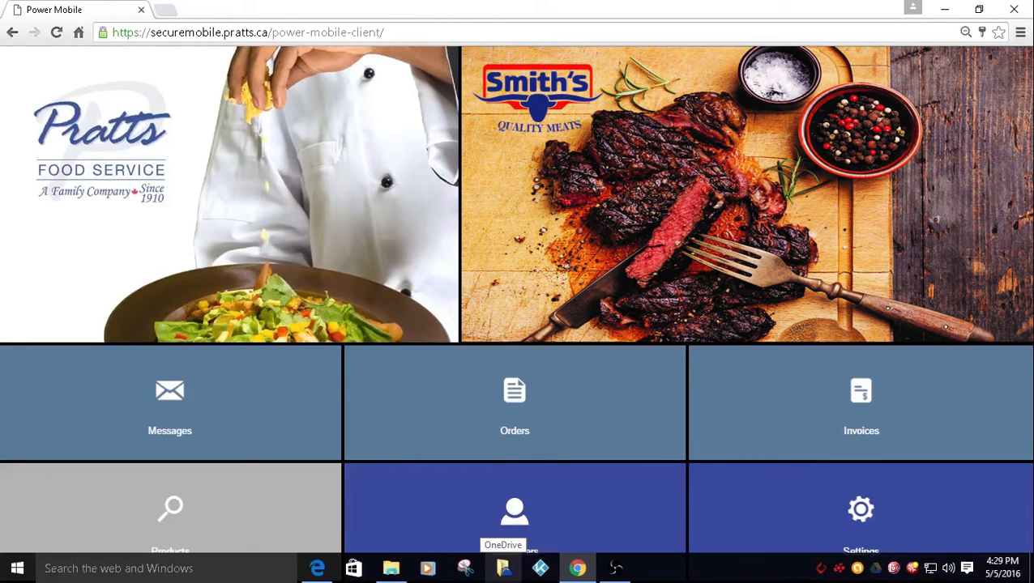
pyautogui.moveTo(577, 567)
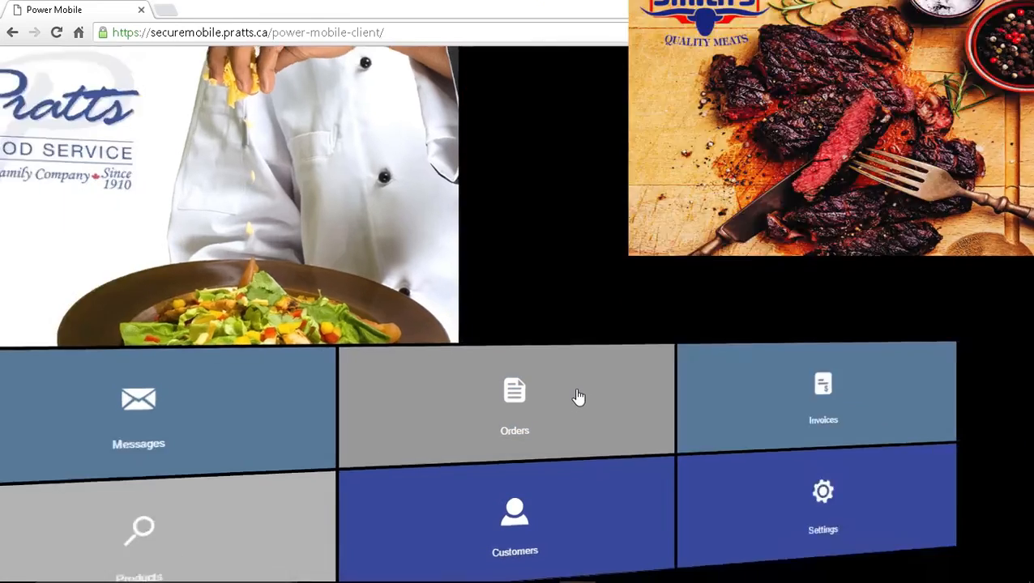
# Enter the Events/Bistro 101 orders and switch to the Reports section
pyautogui.click(514, 405)
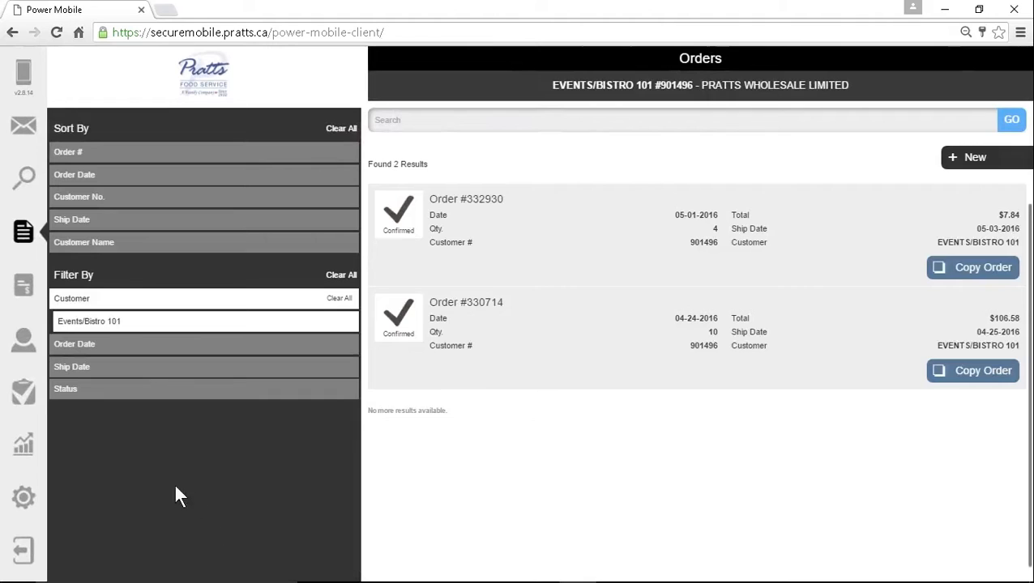
pyautogui.click(23, 445)
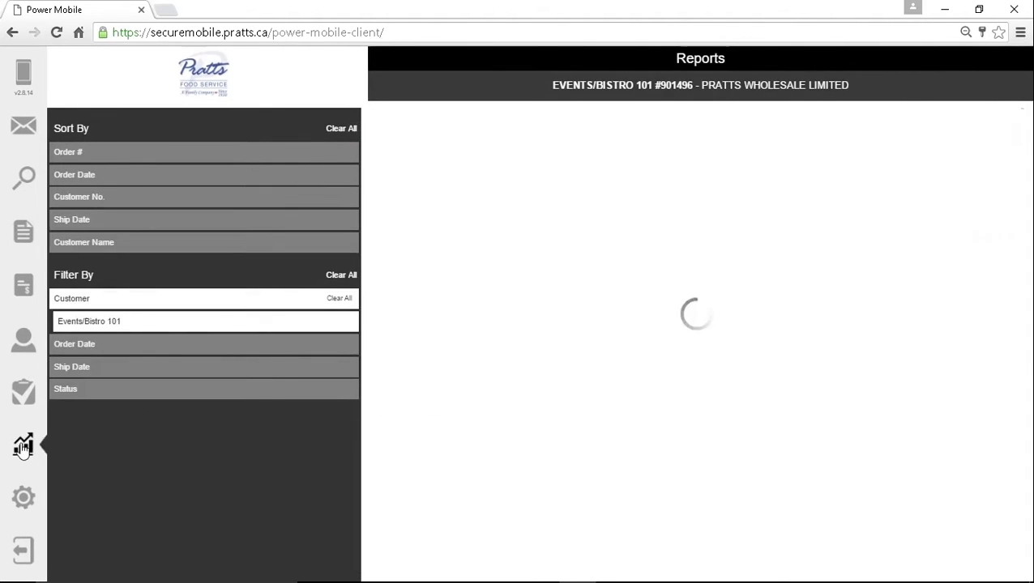
pyautogui.click(23, 444)
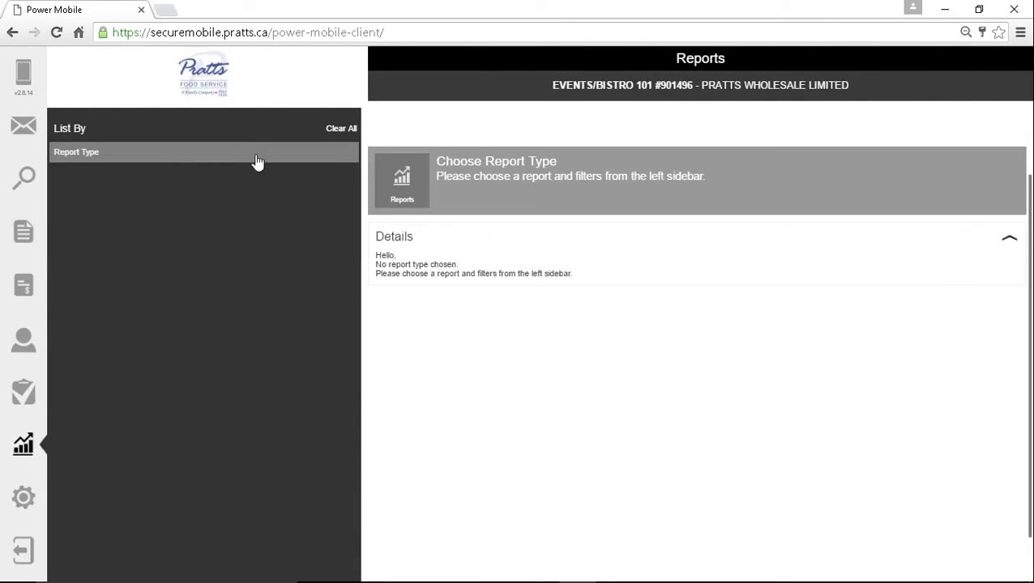
# Apply Cost Of Goods as the report type
pyautogui.click(76, 151)
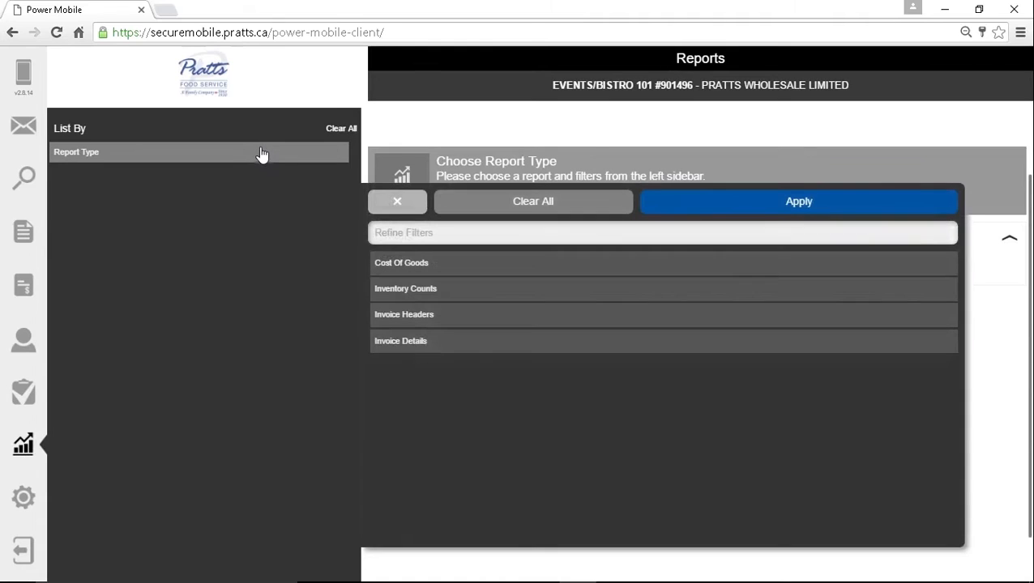
pyautogui.moveTo(468, 263)
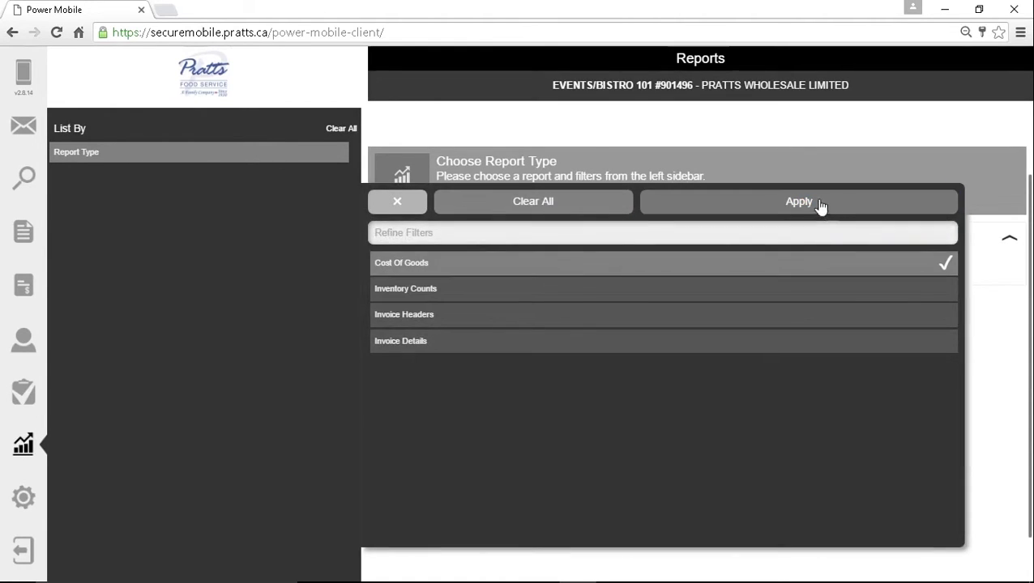
pyautogui.click(798, 201)
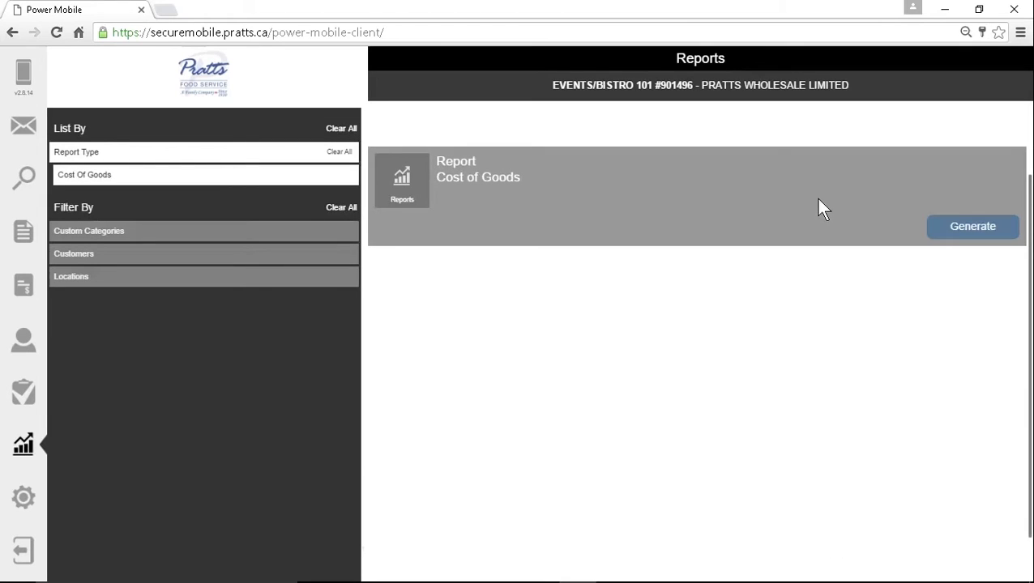
pyautogui.moveTo(291, 211)
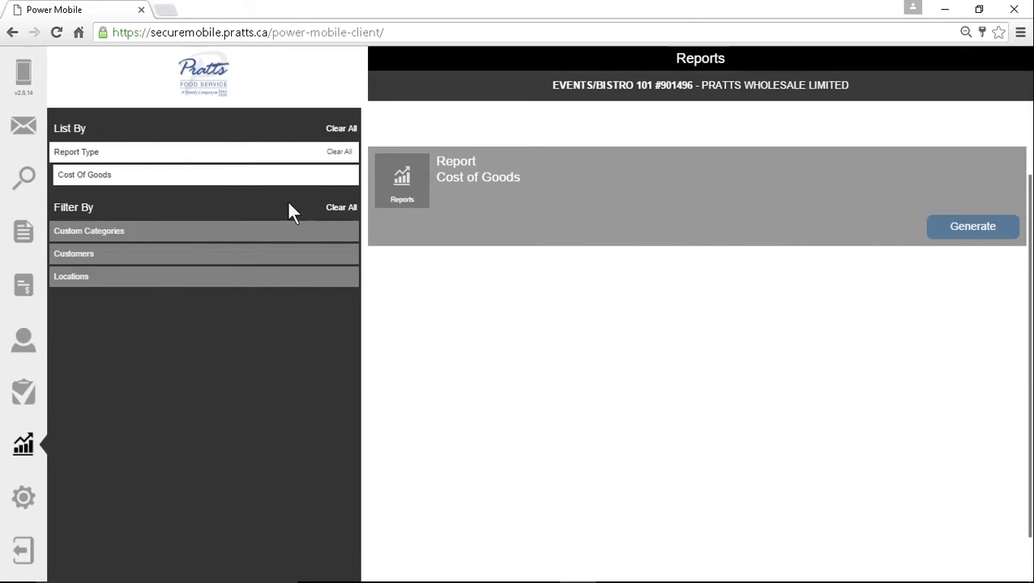
# Apply a customer filter for Events/Bistro 101
pyautogui.click(74, 254)
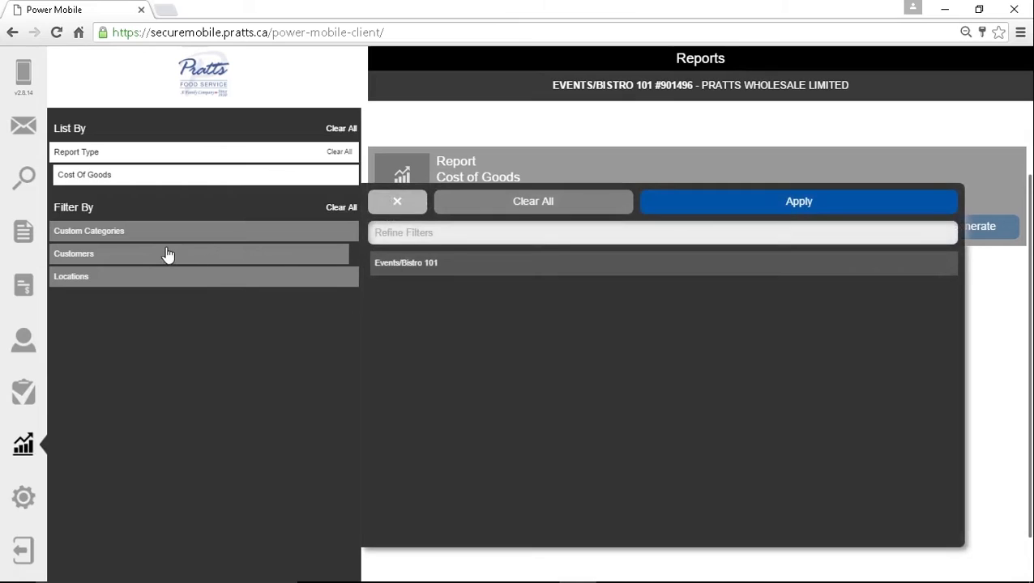
pyautogui.click(580, 262)
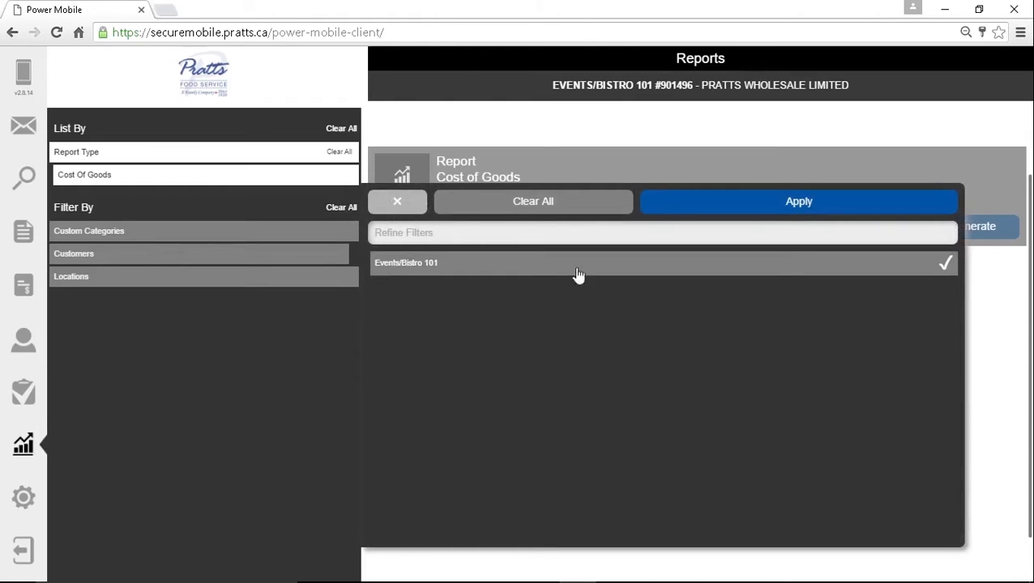
pyautogui.click(798, 201)
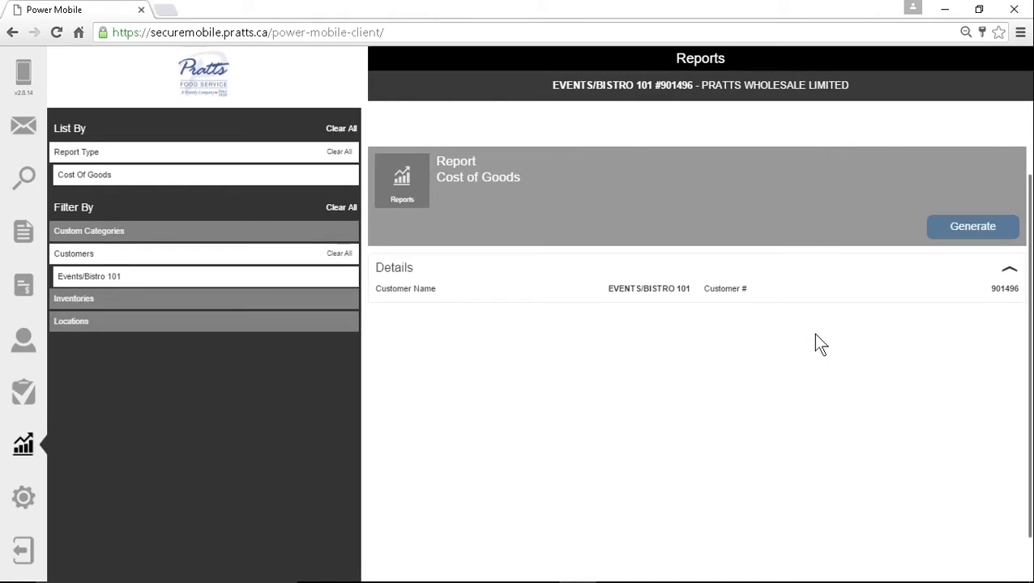
pyautogui.moveTo(590, 249)
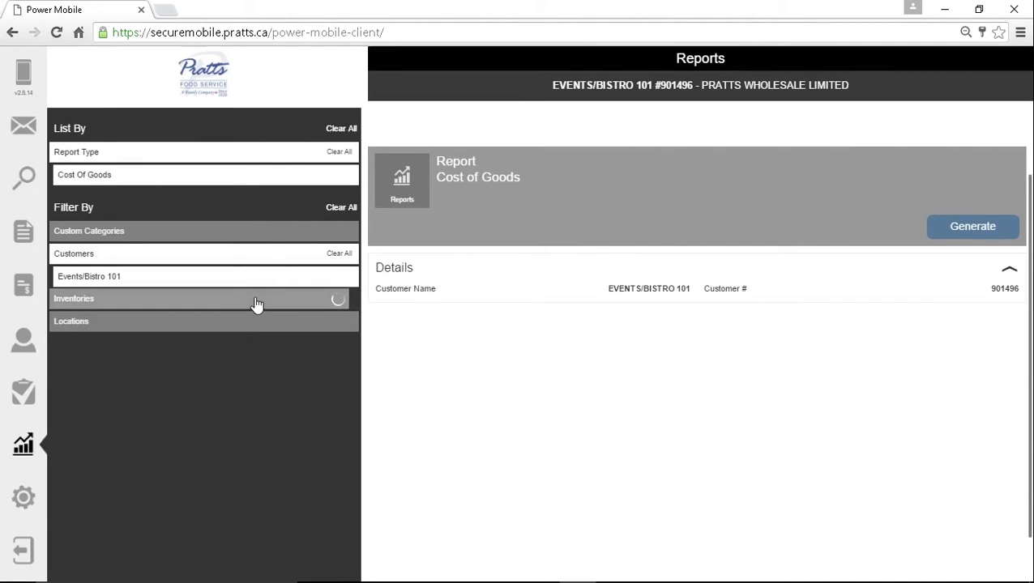
# Bound the report by the Apr 26 2016 (17:31) and May 5 2016 (00:44) inventories
pyautogui.click(203, 298)
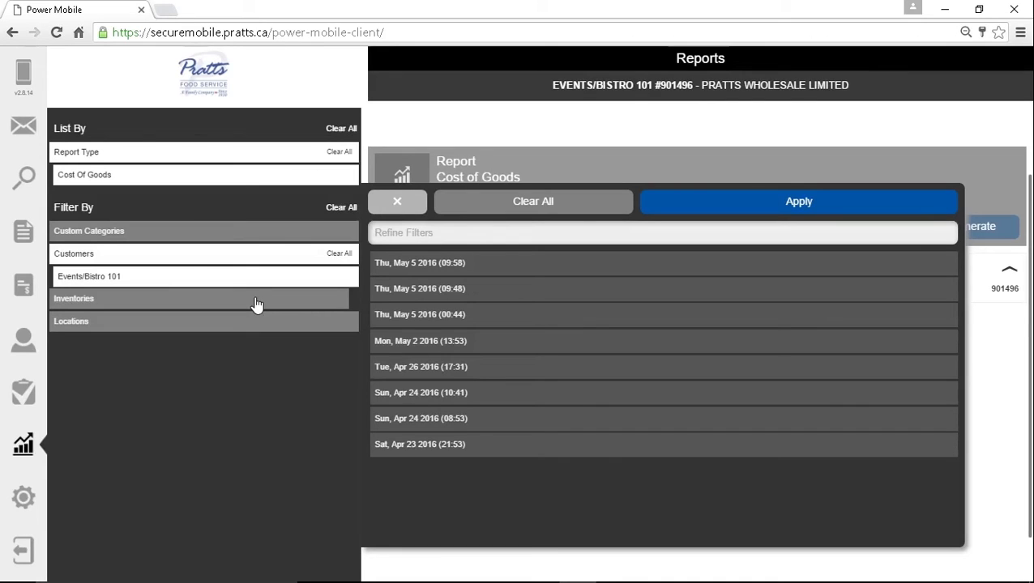
pyautogui.moveTo(287, 312)
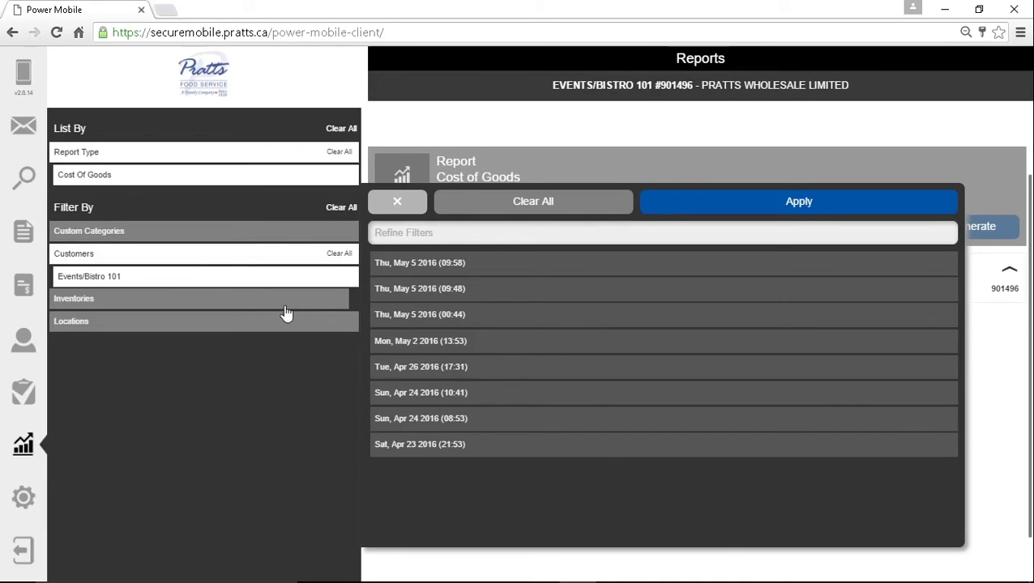
pyautogui.moveTo(338, 394)
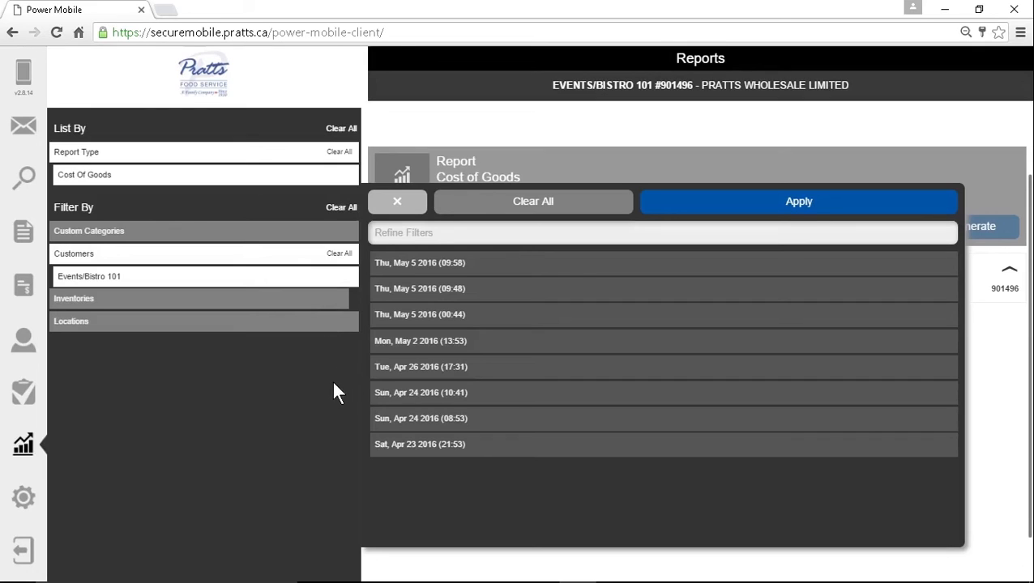
pyautogui.moveTo(482, 421)
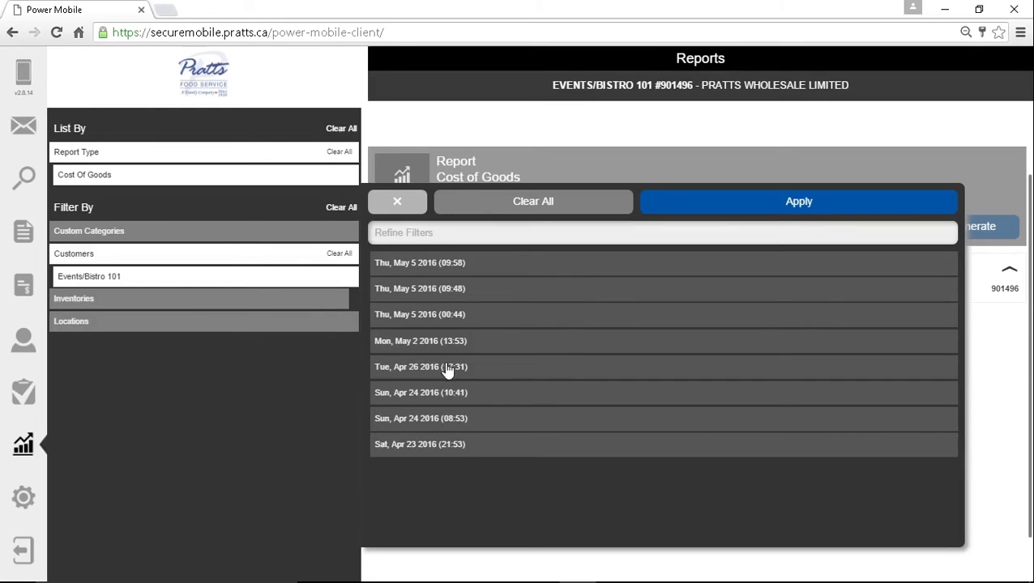
pyautogui.click(419, 366)
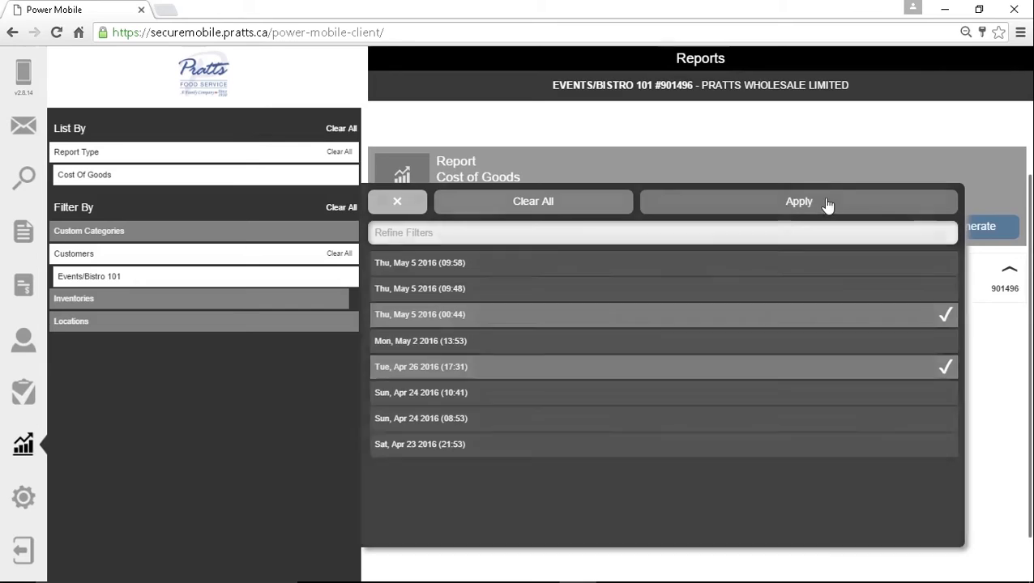
pyautogui.click(798, 201)
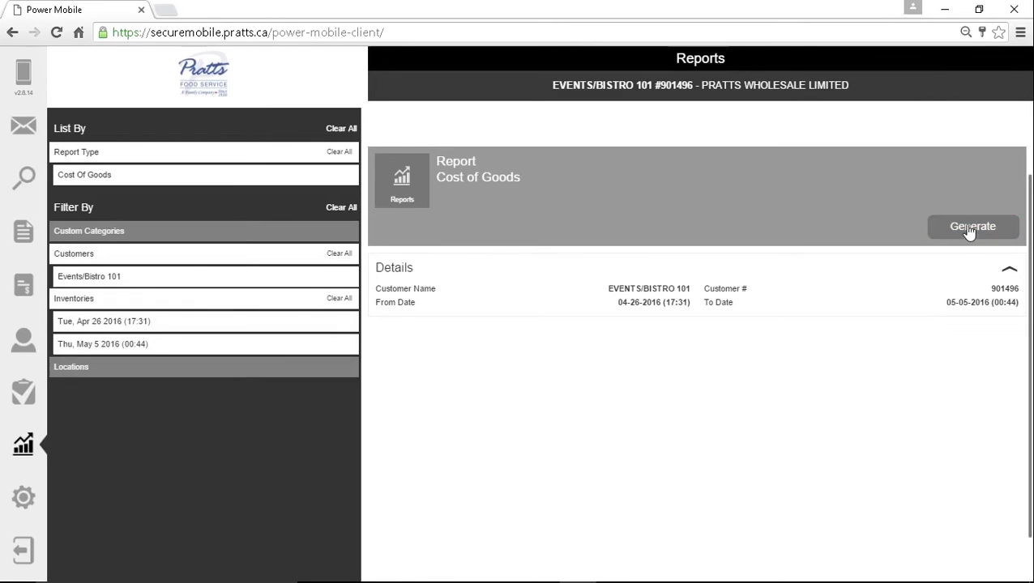
# Generate the Cost of Goods report and view its preview table with total COGS -497.16
pyautogui.click(972, 226)
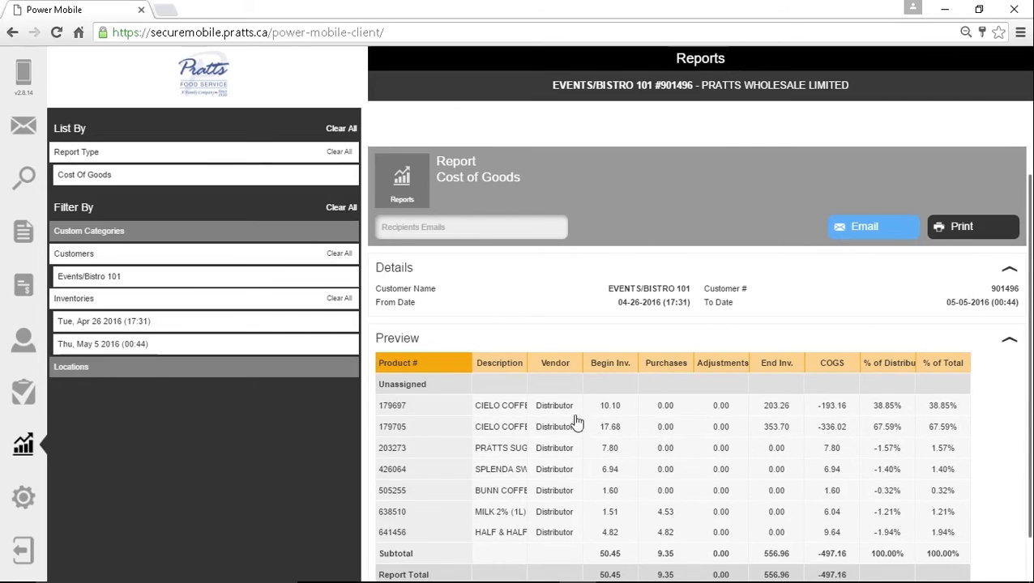
pyautogui.scroll(-3)
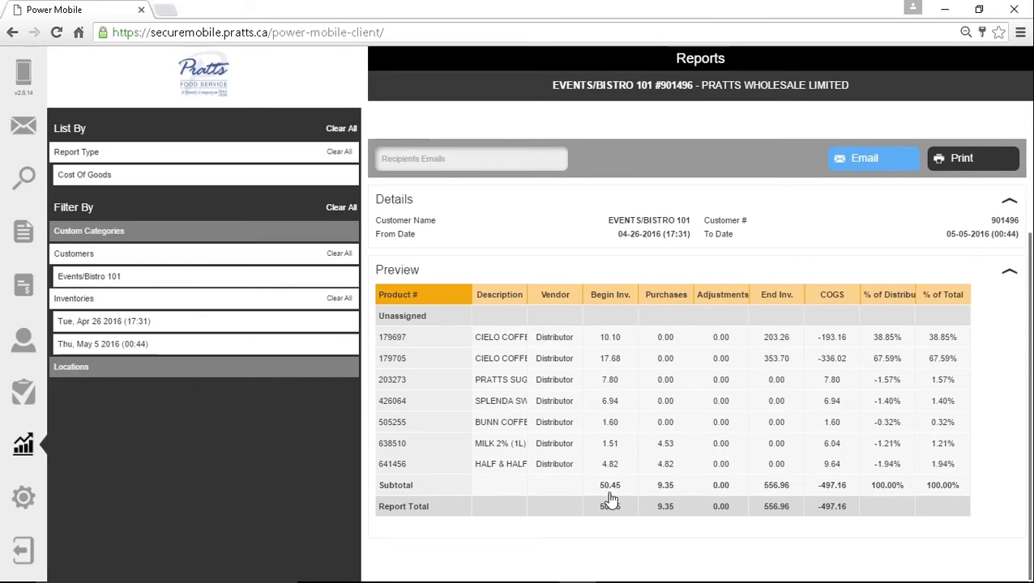
pyautogui.moveTo(658, 474)
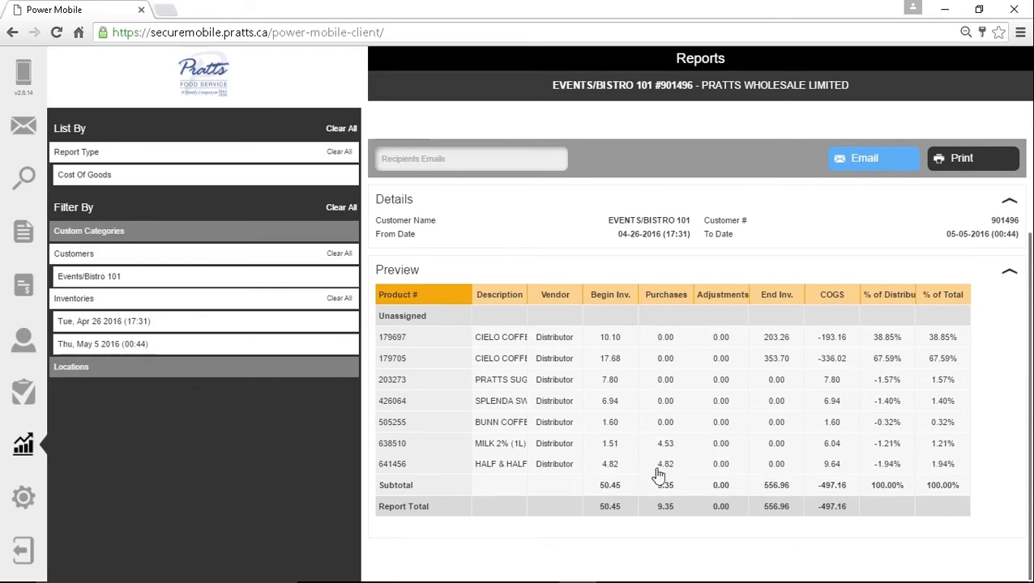
pyautogui.moveTo(780, 418)
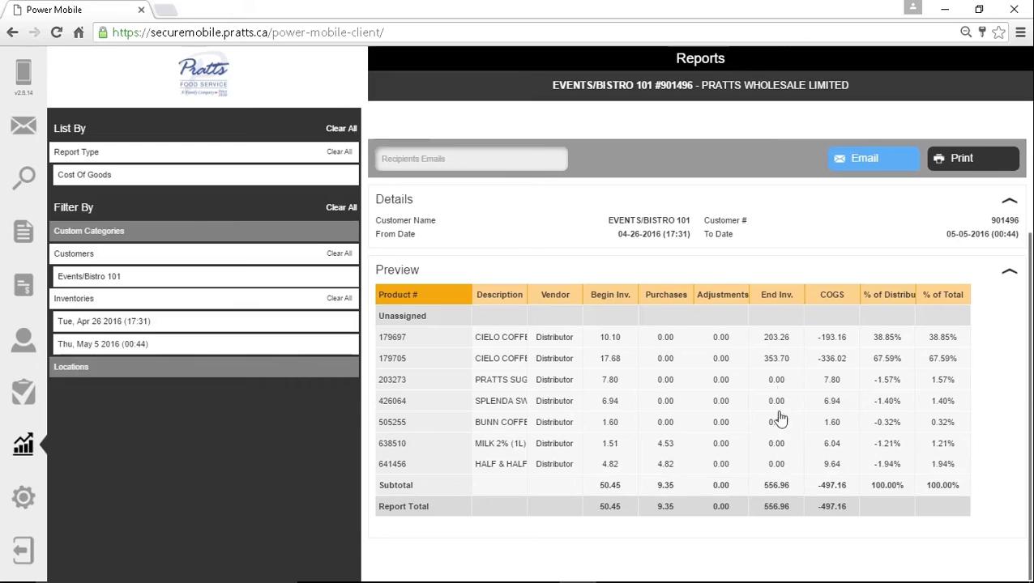
pyautogui.moveTo(837, 339)
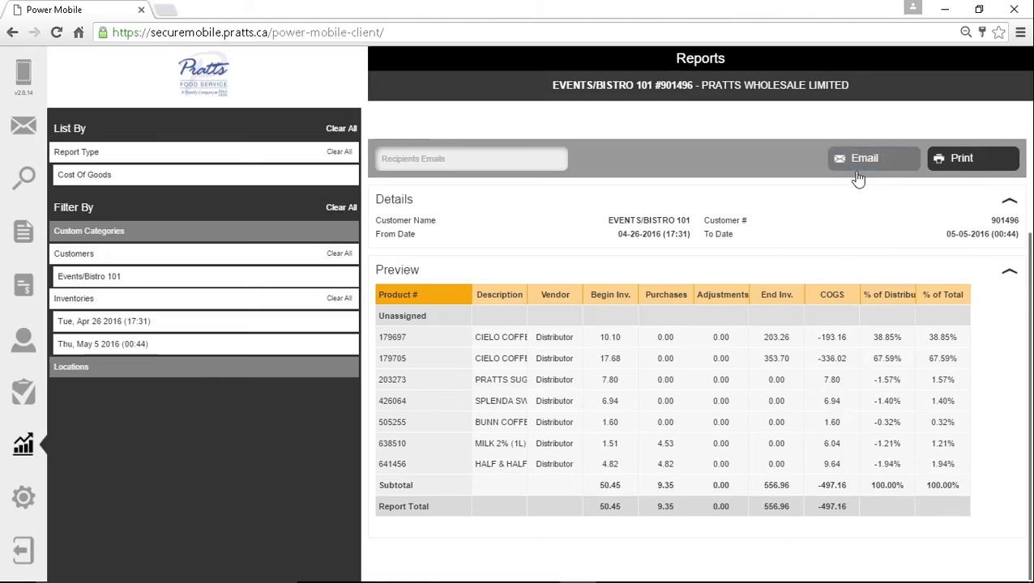
pyautogui.moveTo(891, 177)
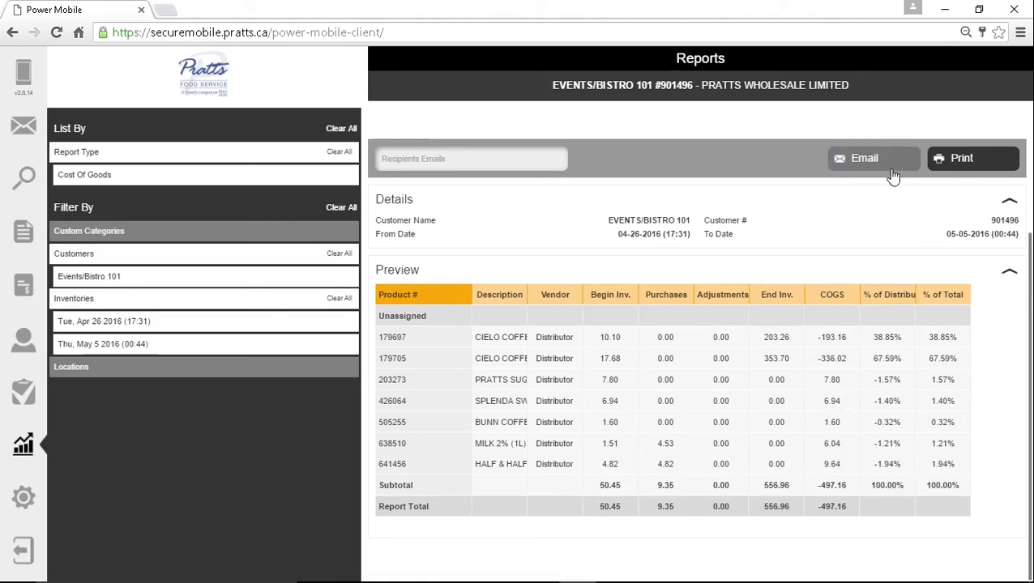
pyautogui.moveTo(997, 166)
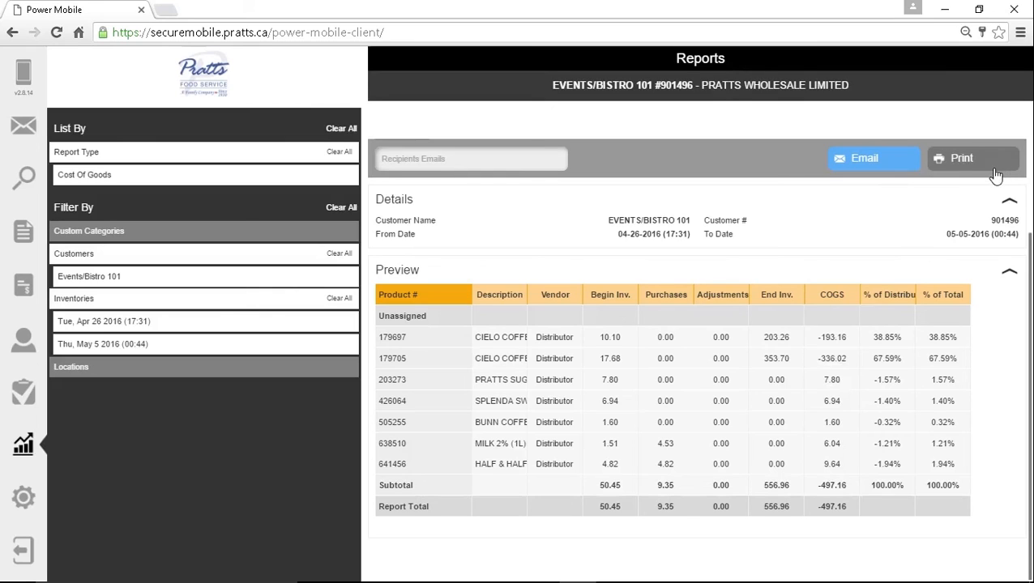
pyautogui.moveTo(829, 236)
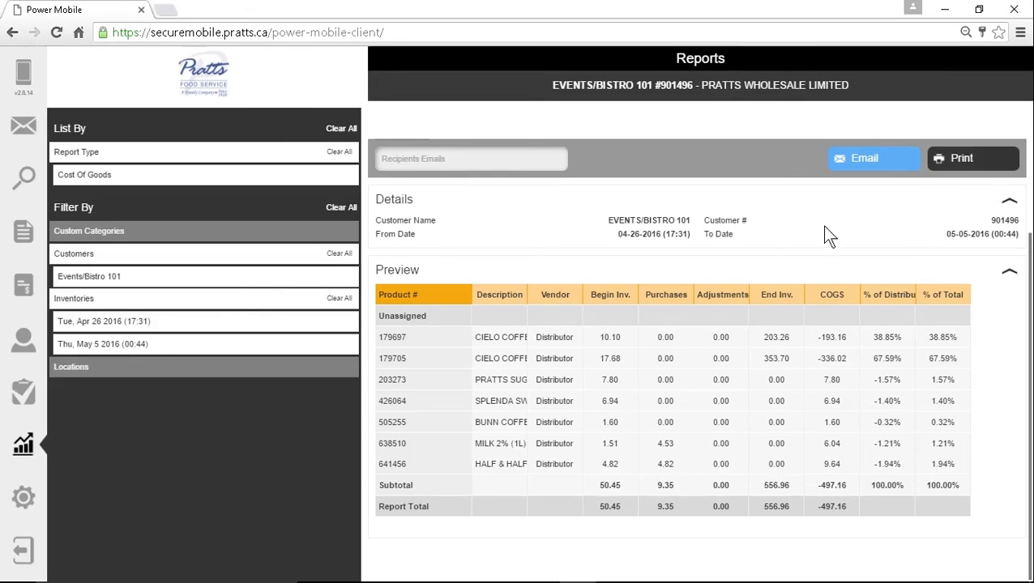
pyautogui.moveTo(466, 223)
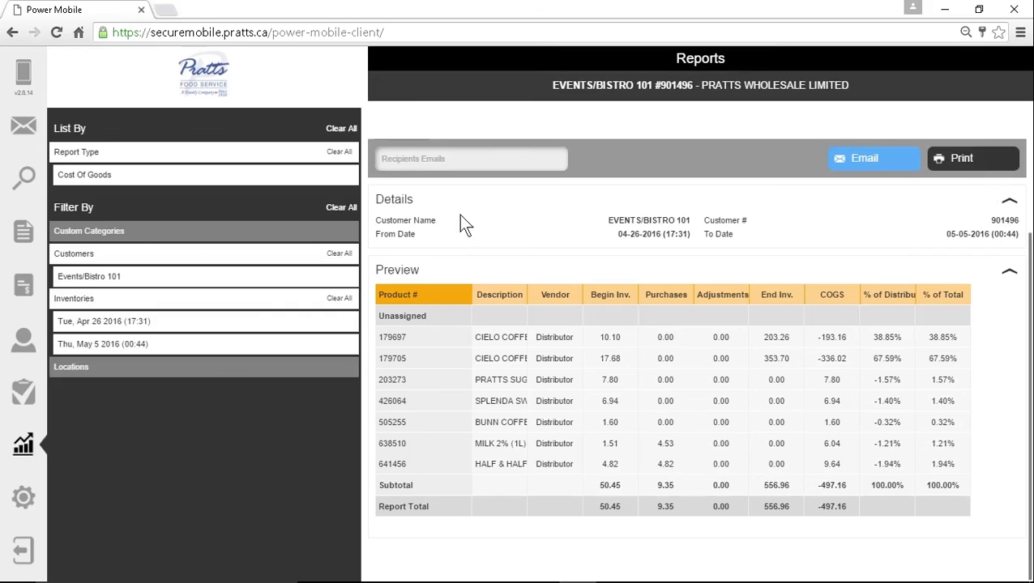
pyautogui.moveTo(469, 236)
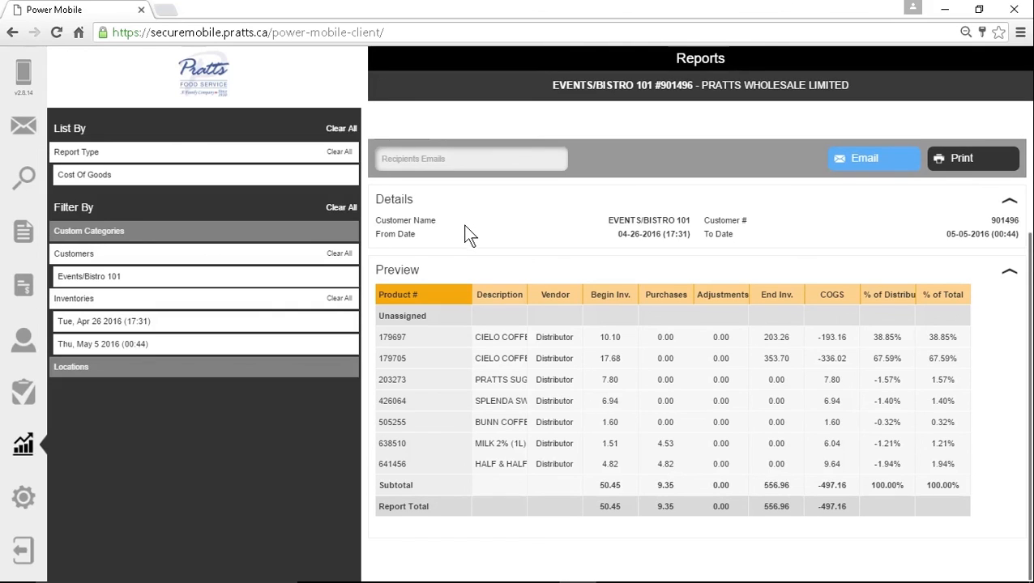